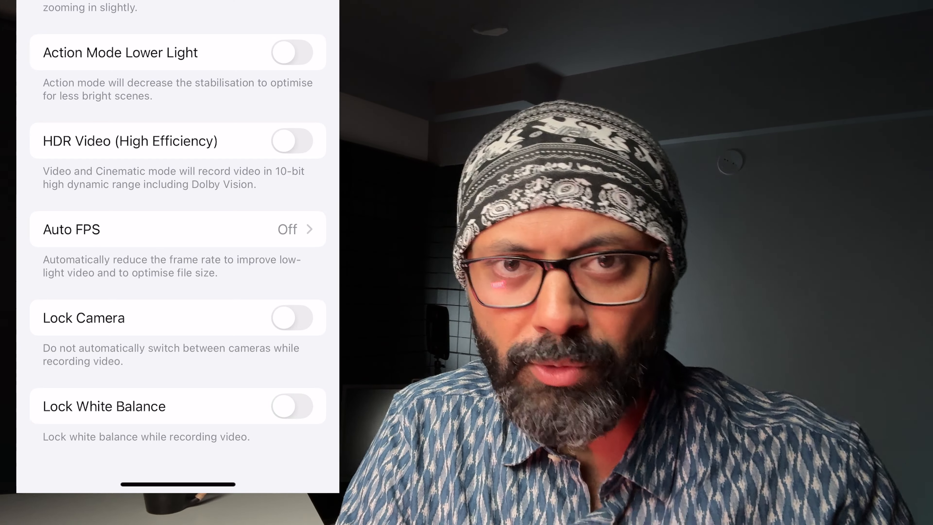
Change the recording frame rate from 30 to 24 fps and verify it in the frame rate list.
click(293, 406)
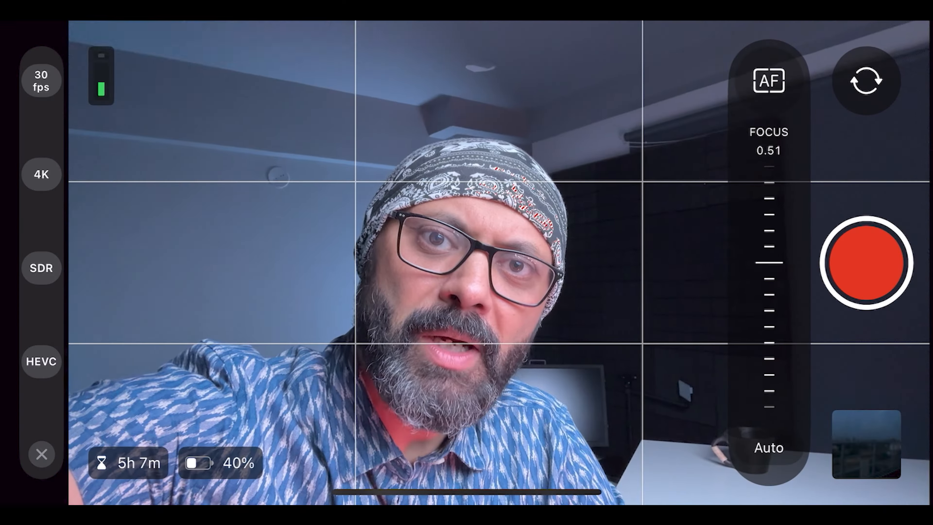
click(40, 80)
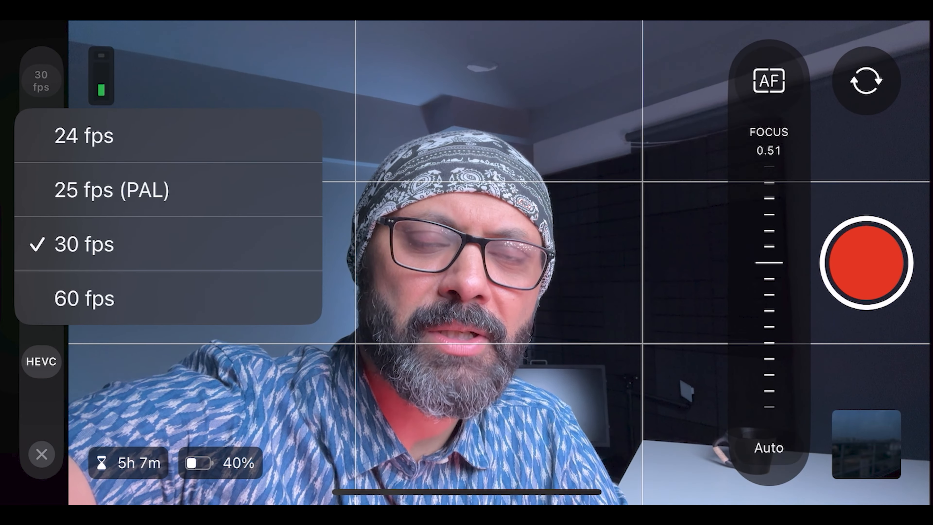
click(83, 135)
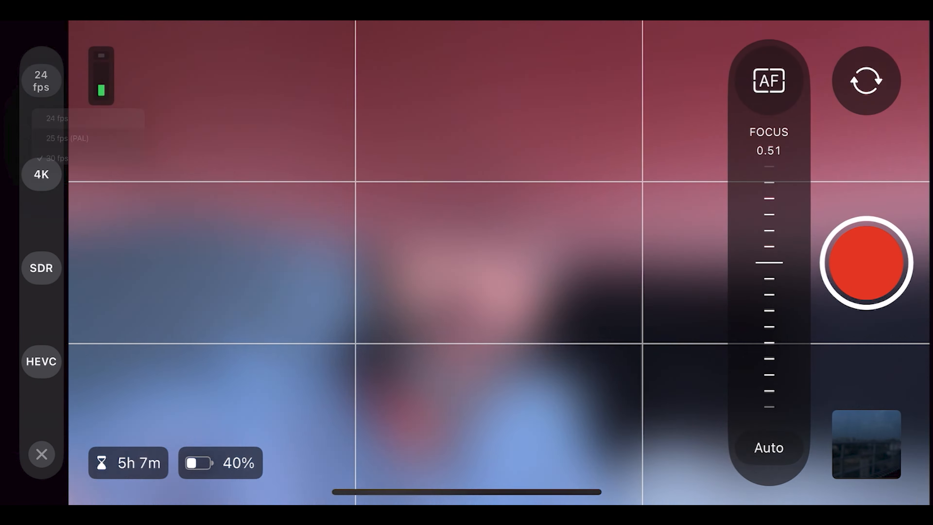
click(41, 81)
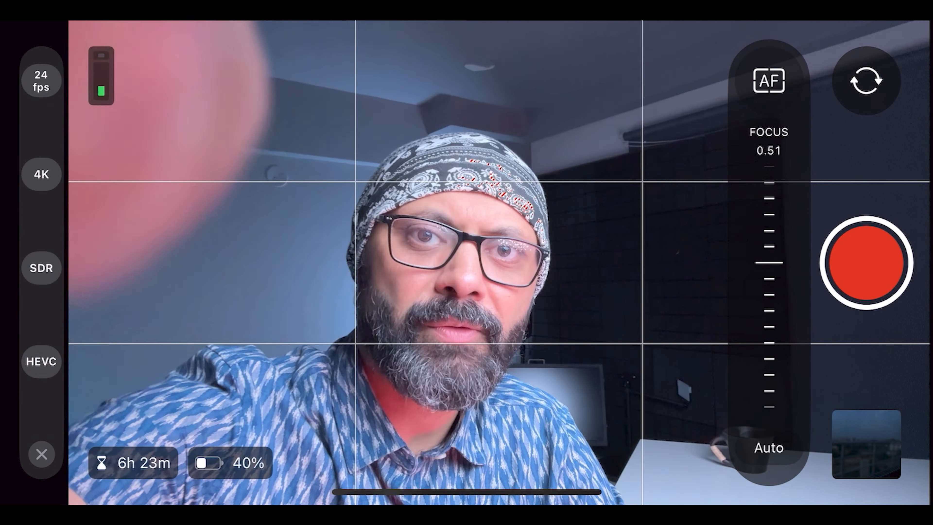
click(41, 174)
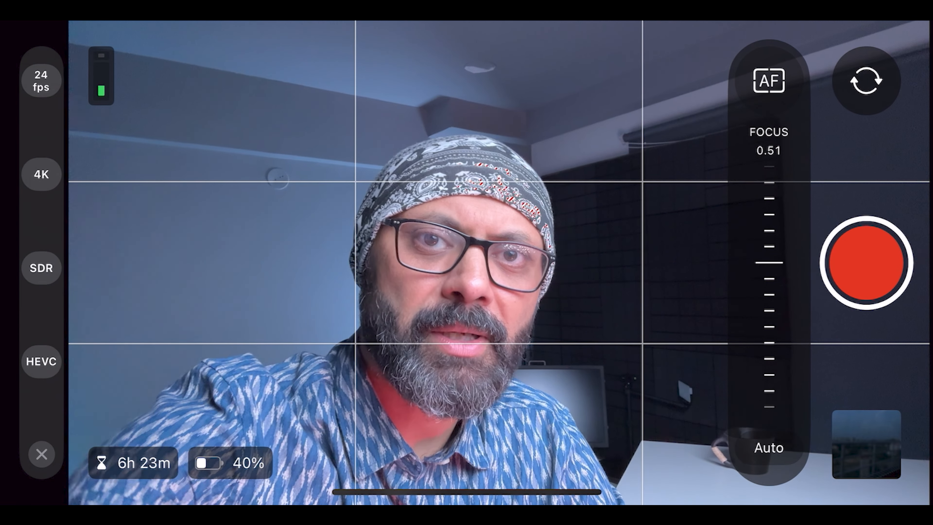
click(40, 81)
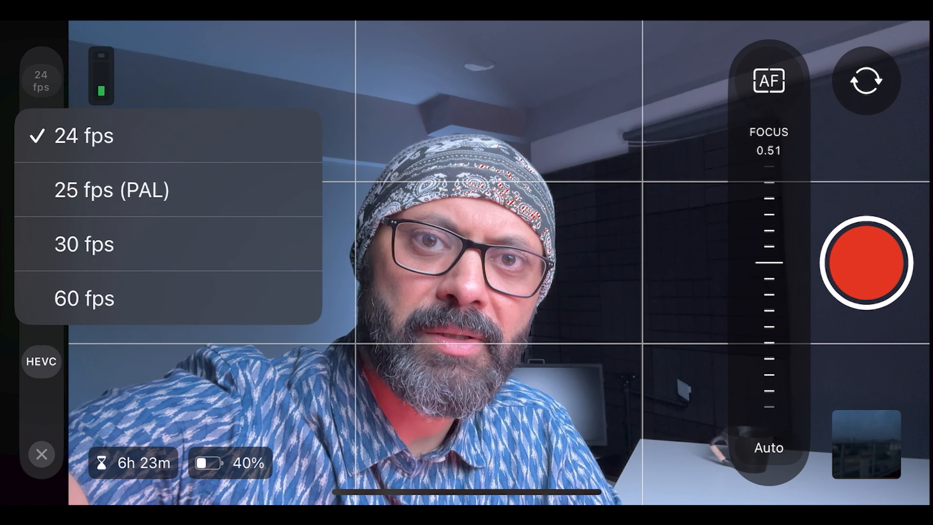
click(40, 80)
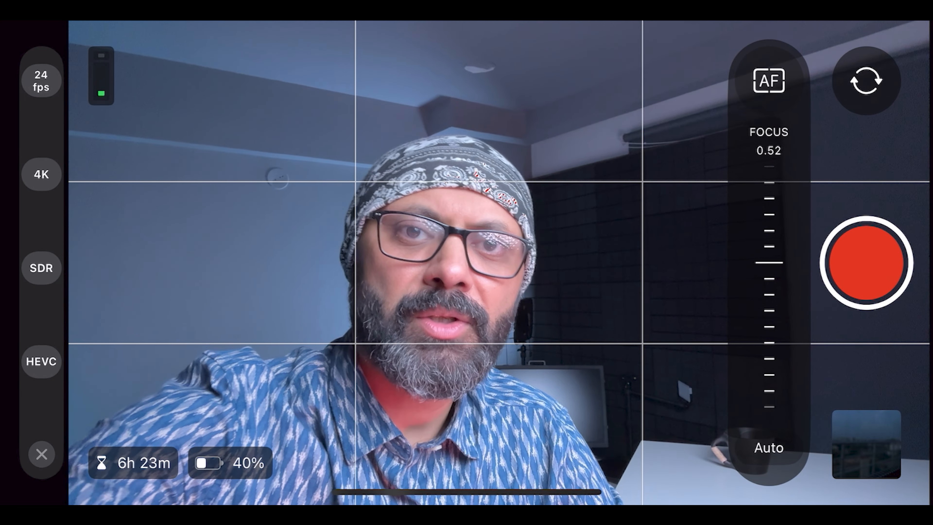
Close the focus slider panel so the full manual control column shows.
click(41, 268)
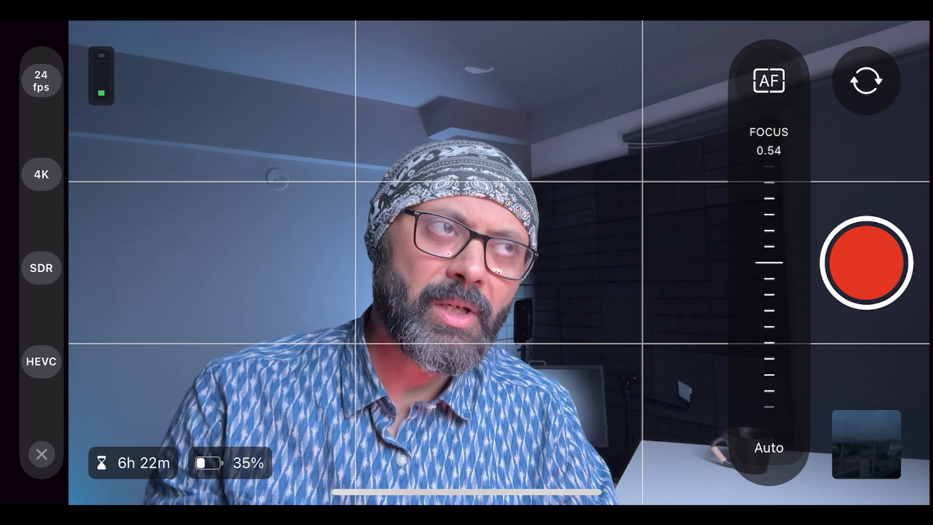
click(40, 361)
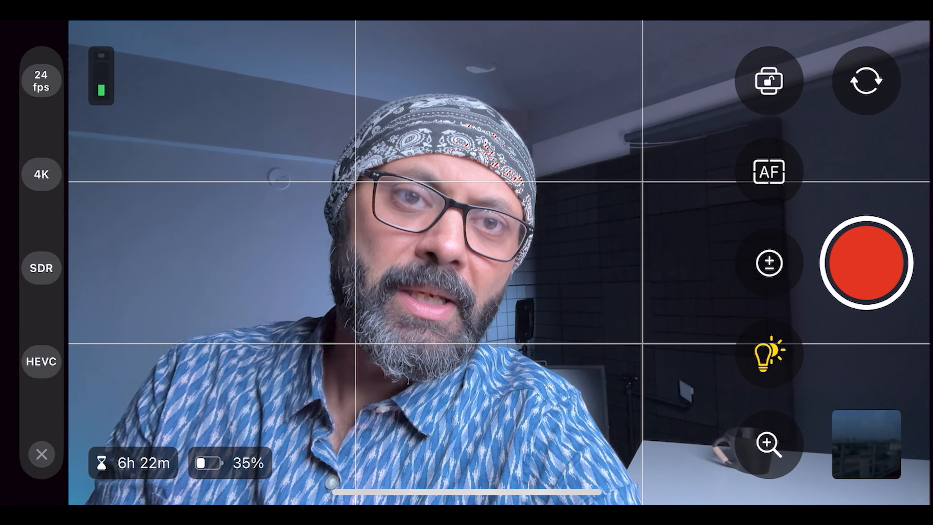
click(768, 79)
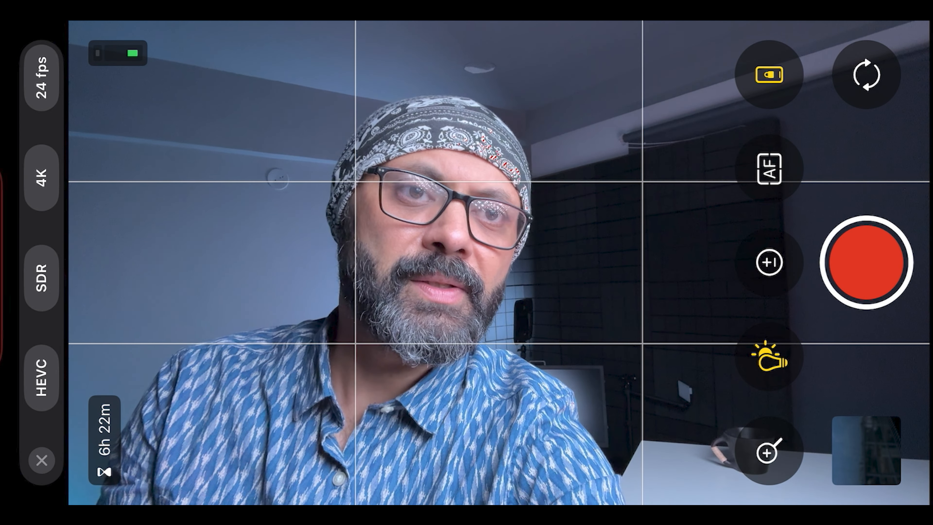
click(769, 75)
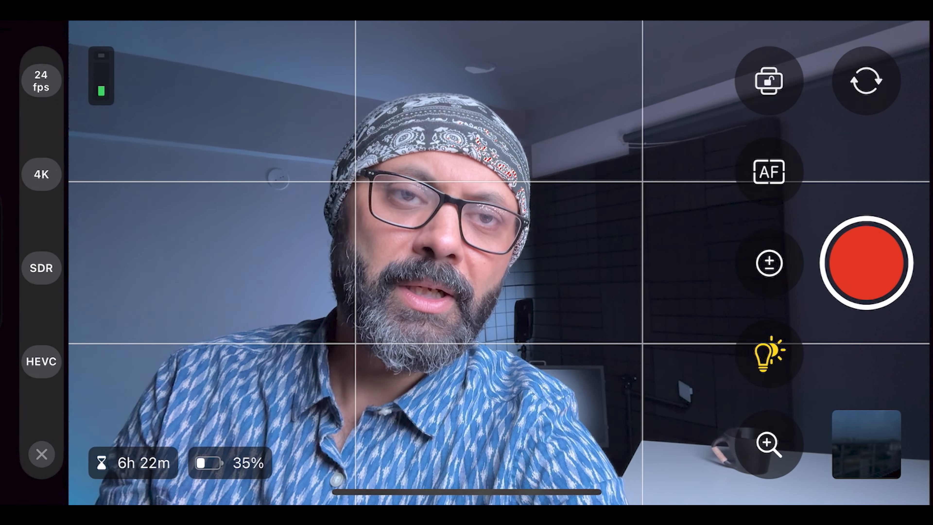
click(769, 171)
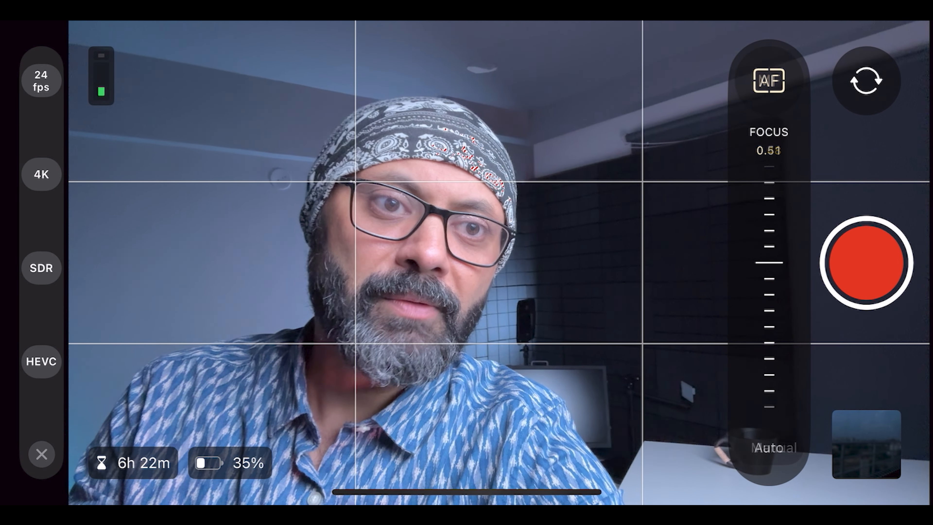
click(768, 80)
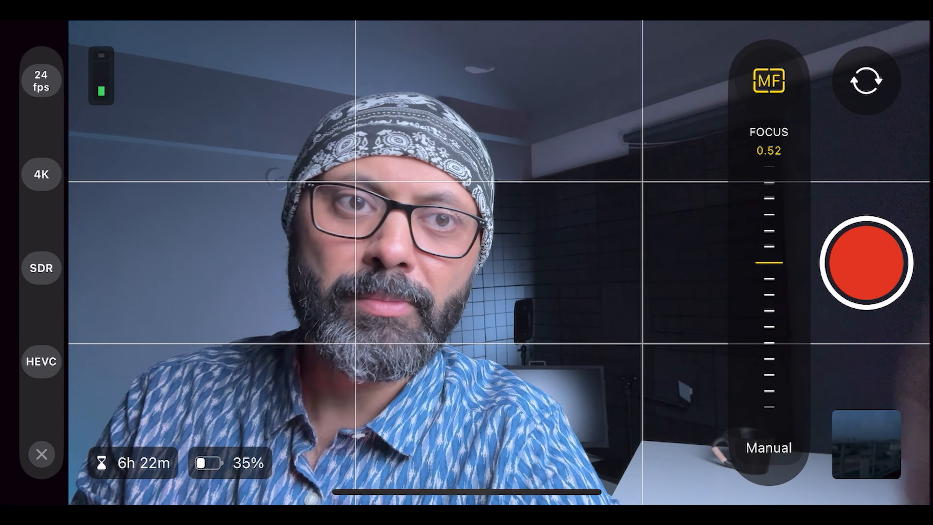
click(768, 80)
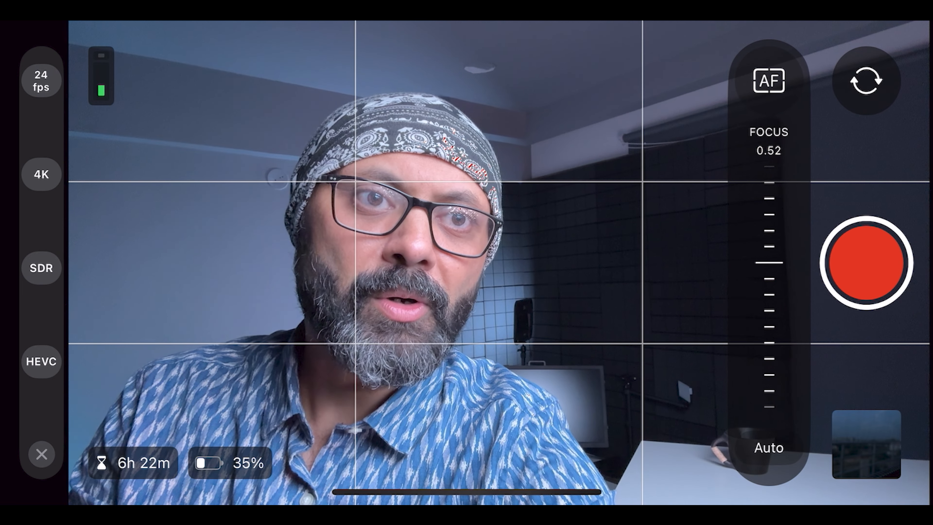
click(768, 81)
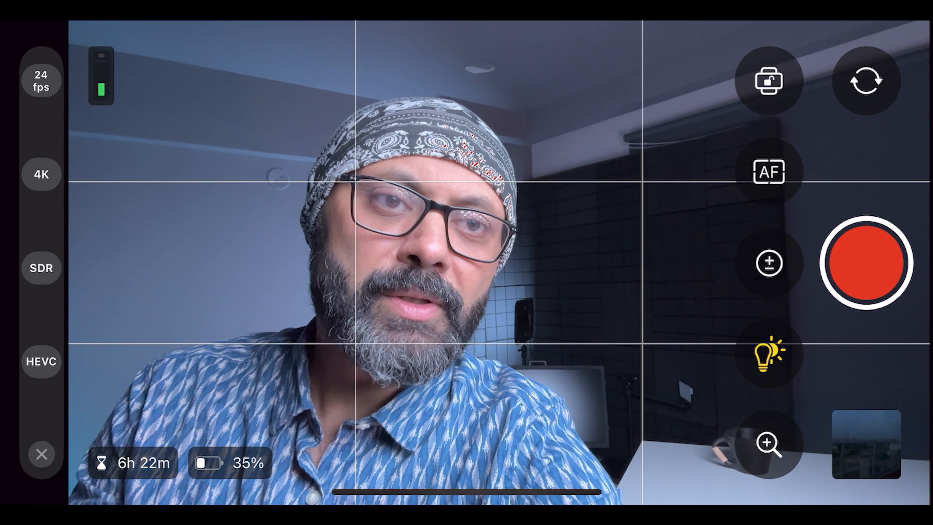
click(768, 262)
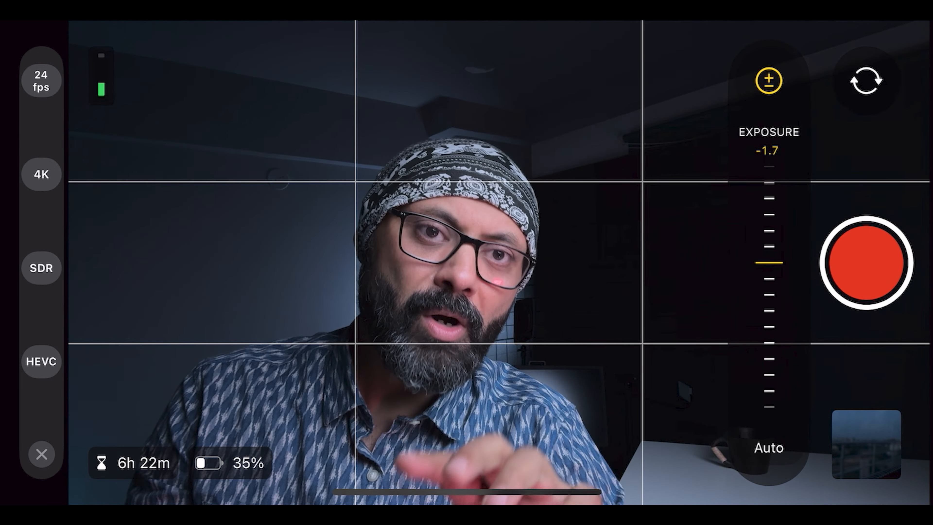
Lower exposure compensation to -1.7 to darken the shot.
click(866, 262)
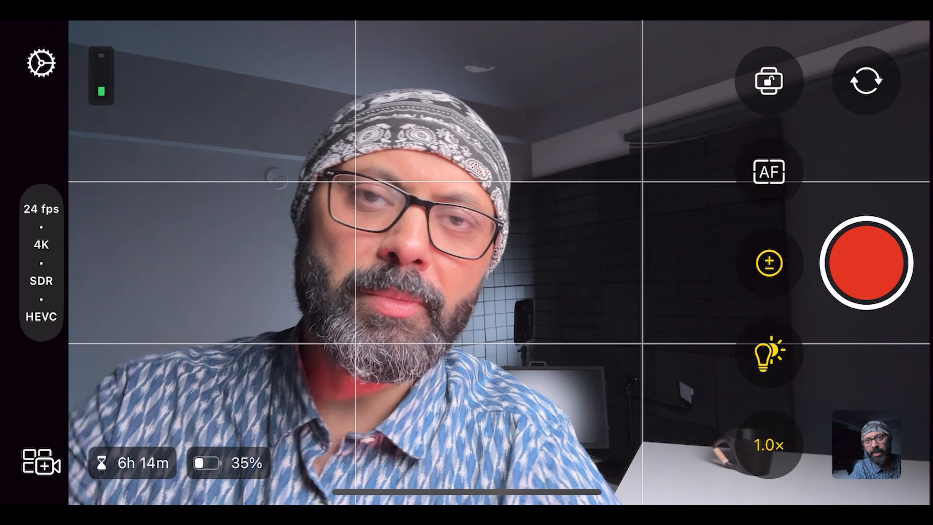
Review Codec and Color & Dynamic Range settings (HEVC, 4K 24 fps, SDR) and leave stabilization off.
click(41, 63)
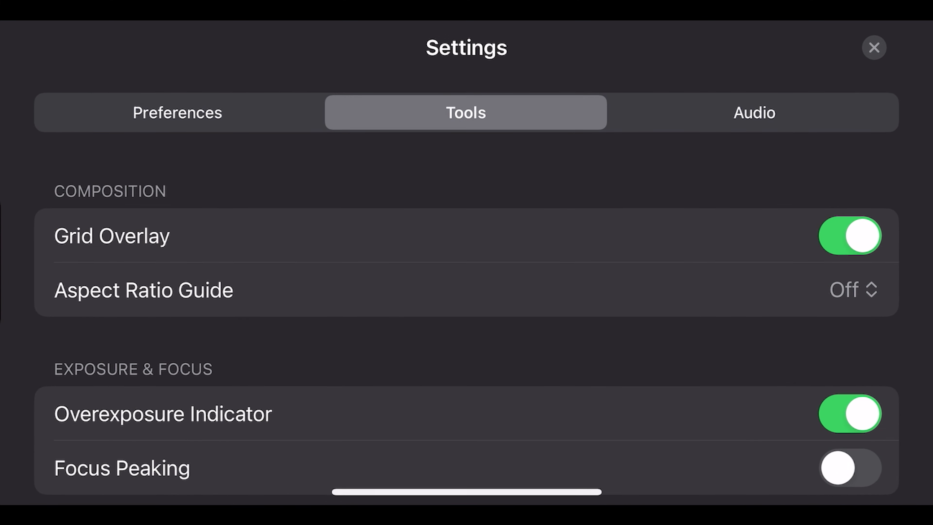
click(178, 112)
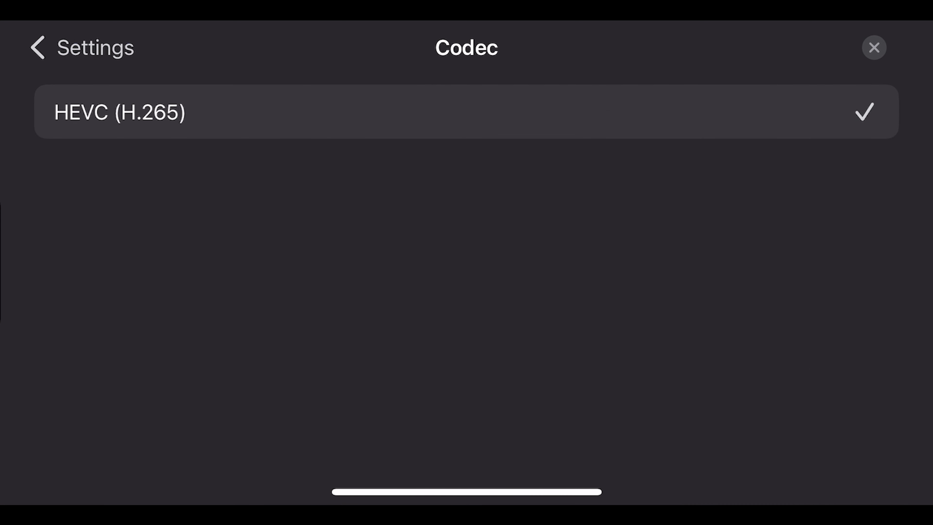
click(37, 47)
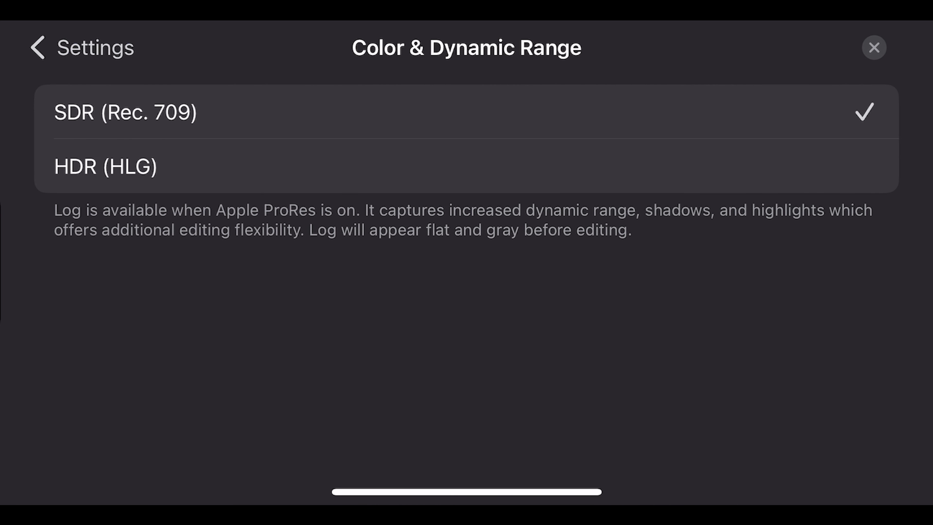
click(37, 47)
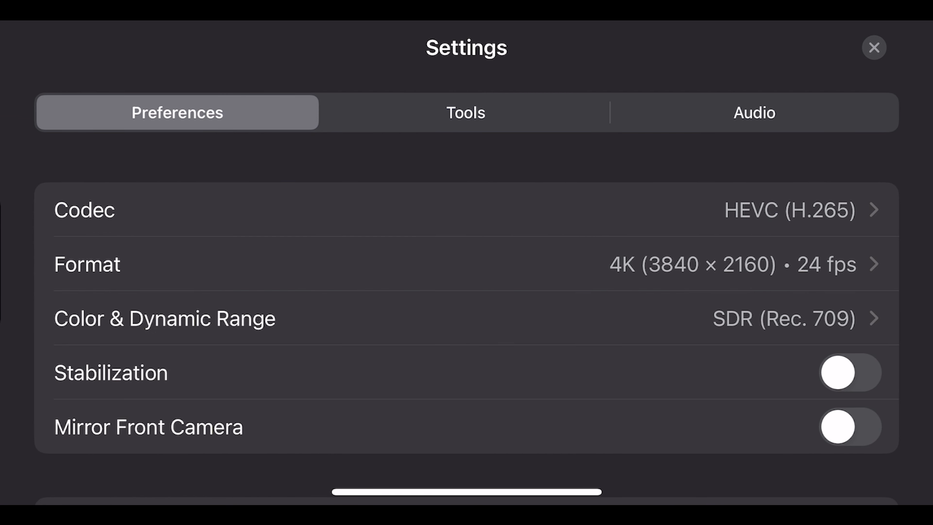
click(849, 373)
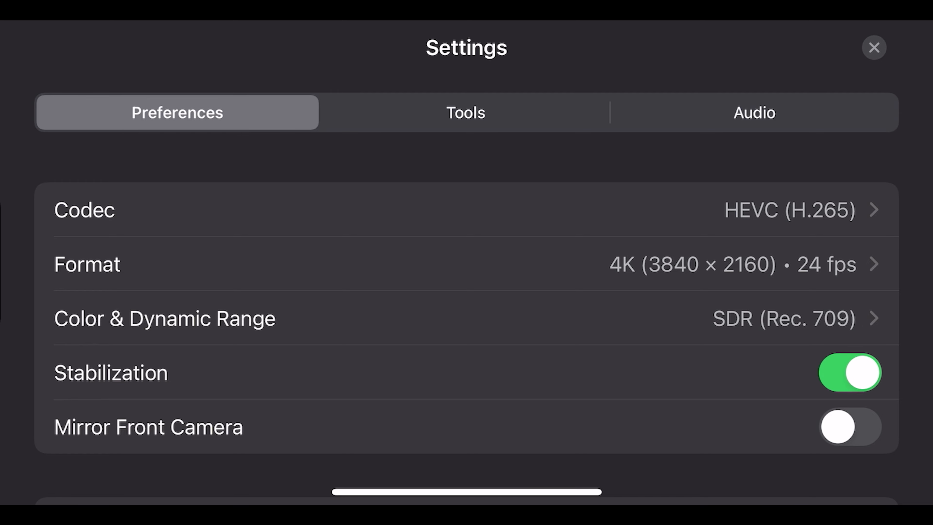
click(874, 47)
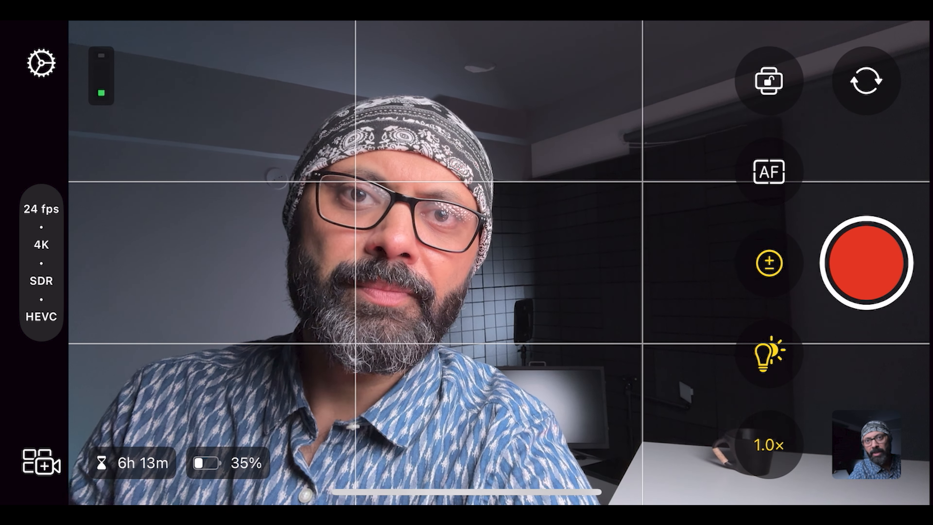
Turn Mirror Front Camera off and enable Focus Peaking and the Overexposure Indicator.
click(40, 63)
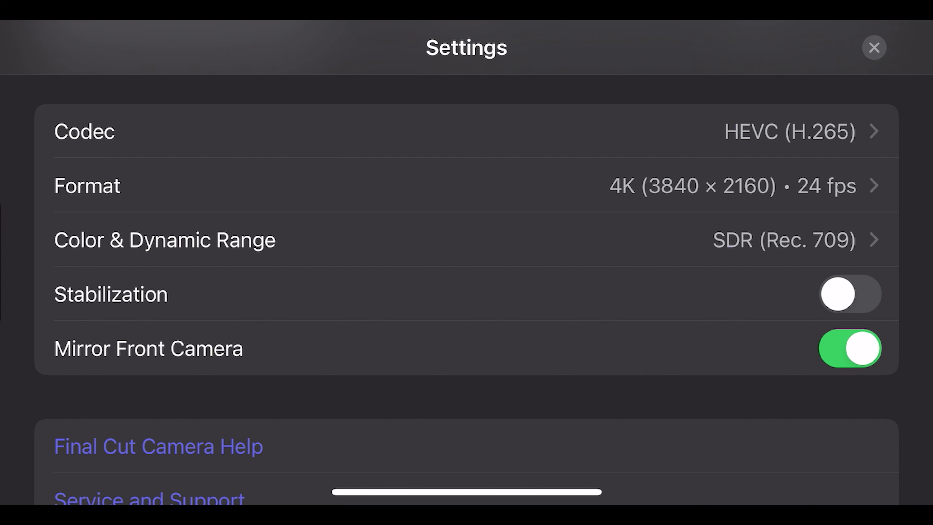
click(849, 348)
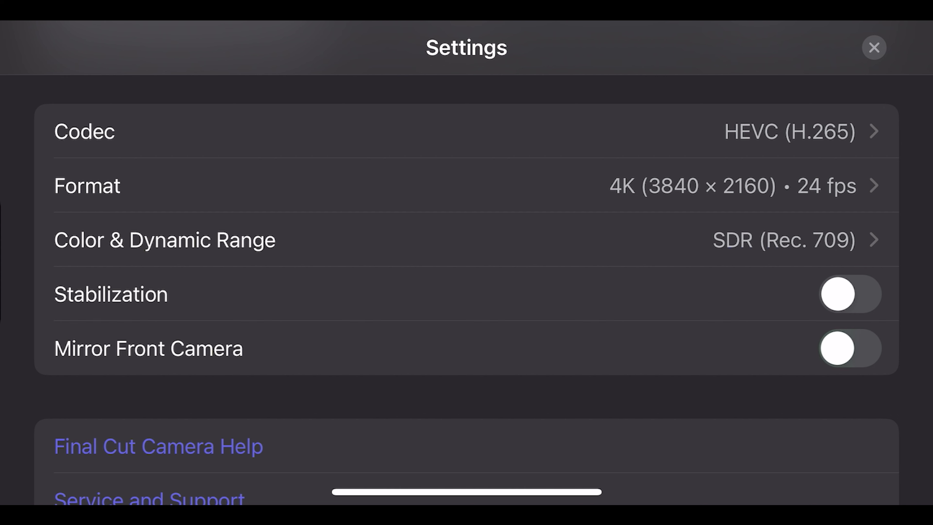
scroll(down, 3)
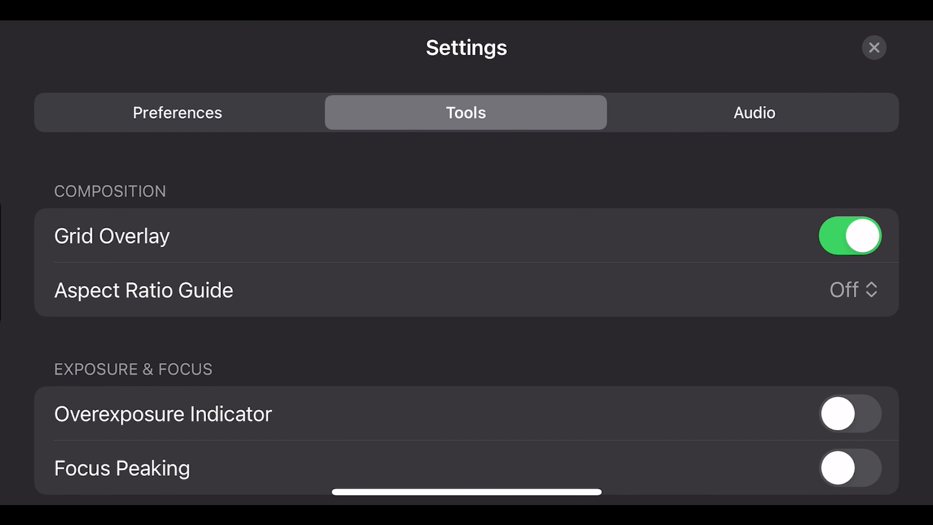
click(850, 467)
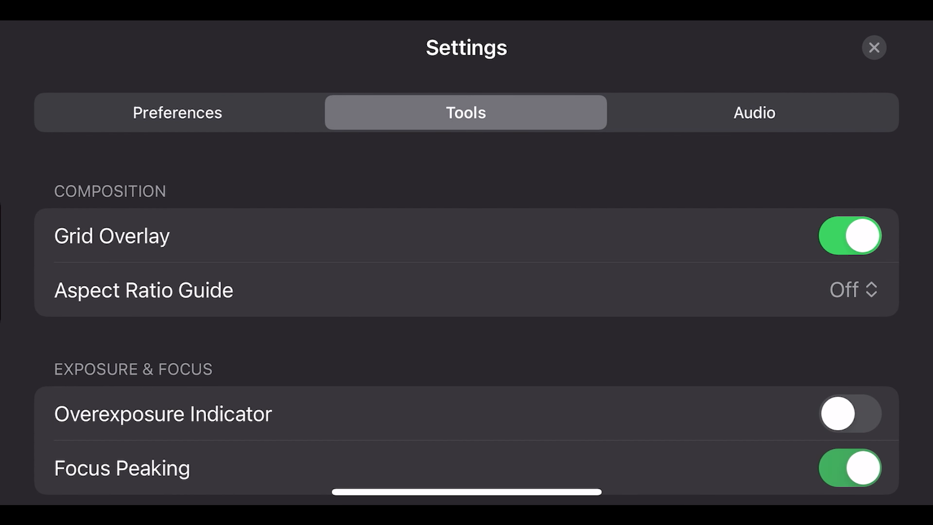
click(849, 413)
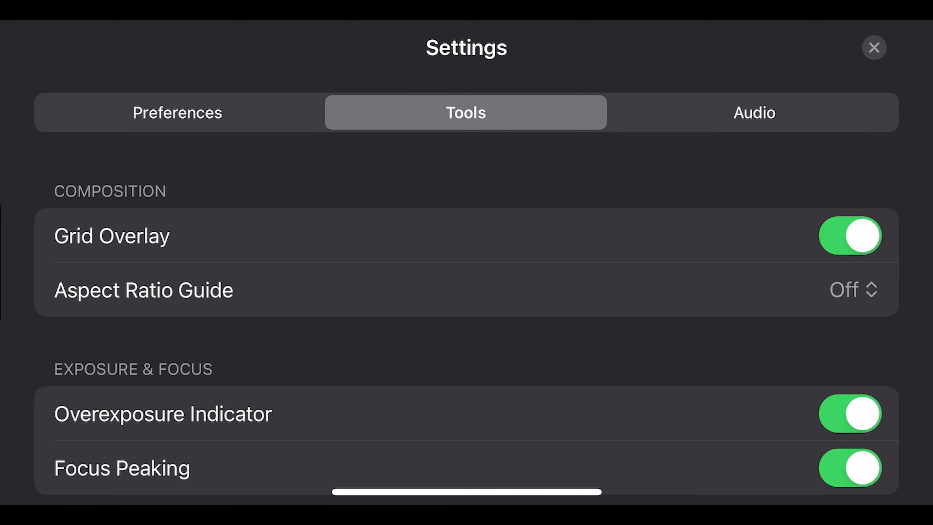
click(874, 48)
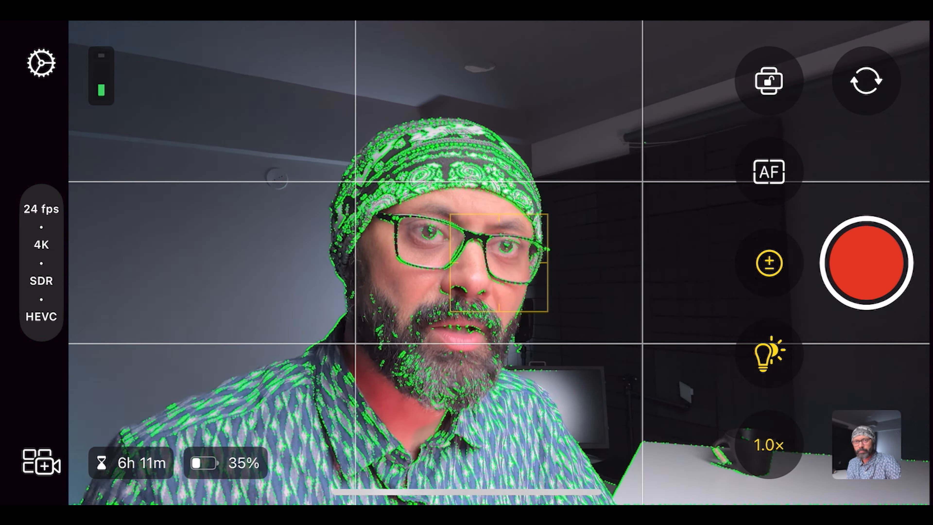
Switch AF to manual focus and pull focus from 1.00 to 0.90 with peaking visible.
click(769, 172)
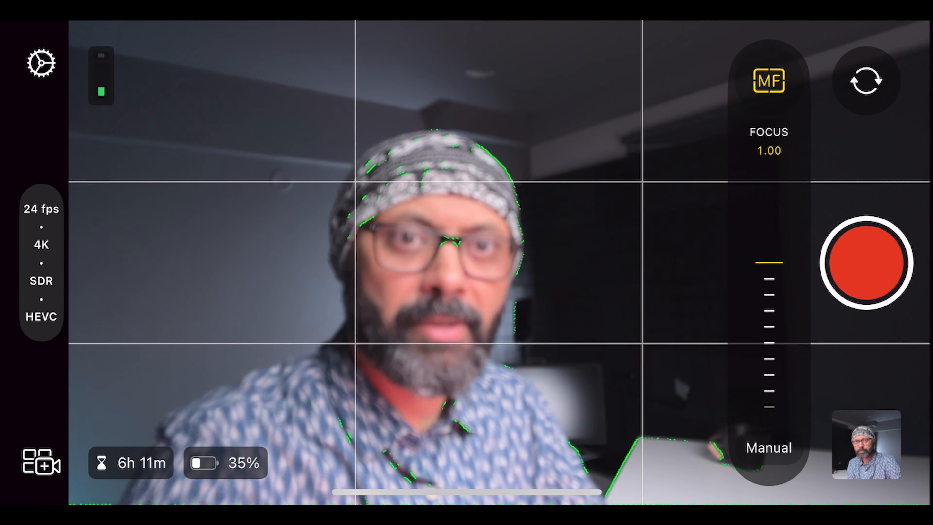
drag(768, 260, 768, 276)
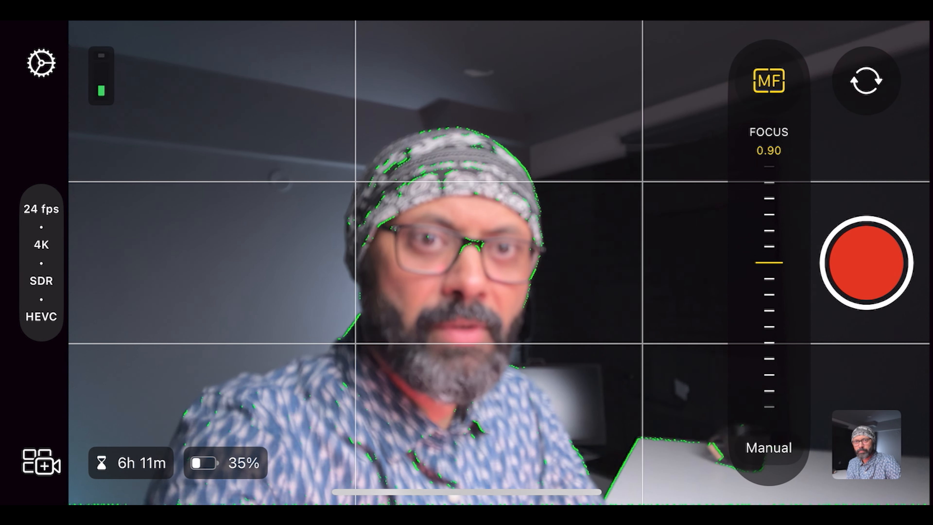